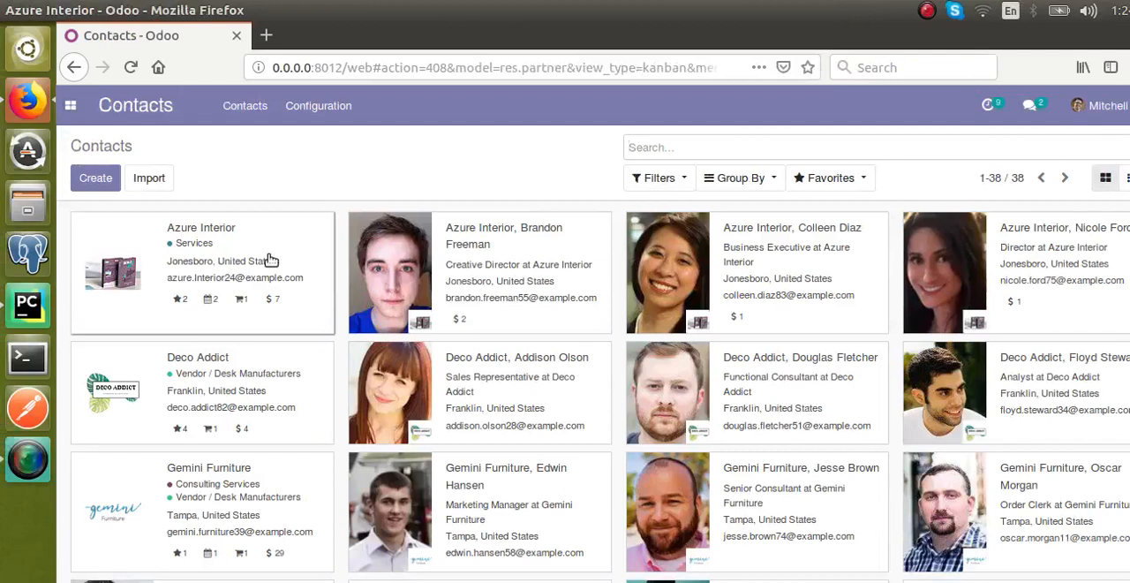
Open the Azure Interior contact and type debug= into the page address
left_click(201, 227)
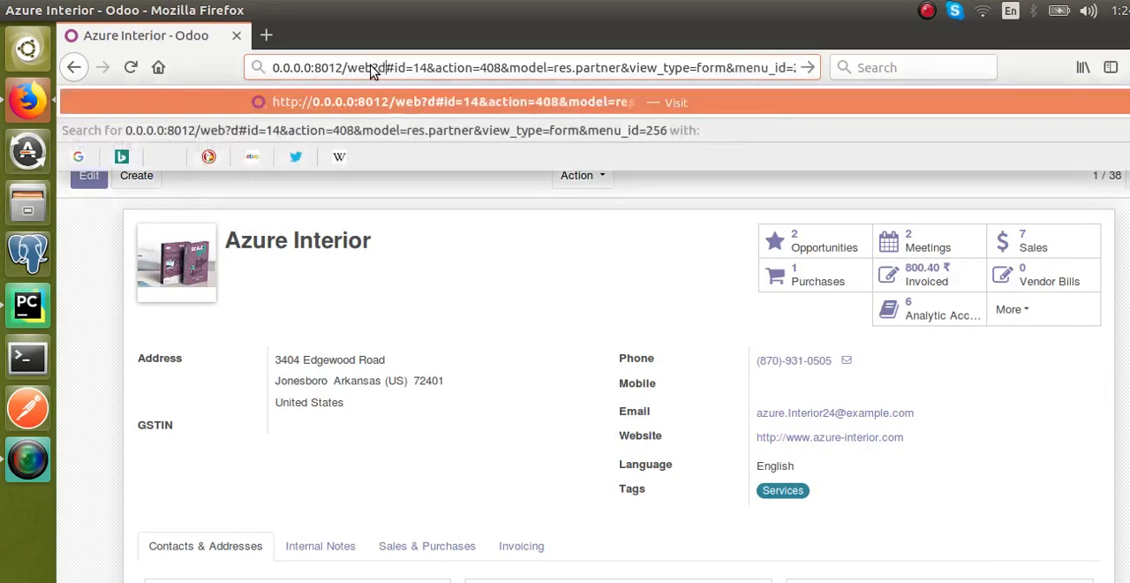
type("debug=")
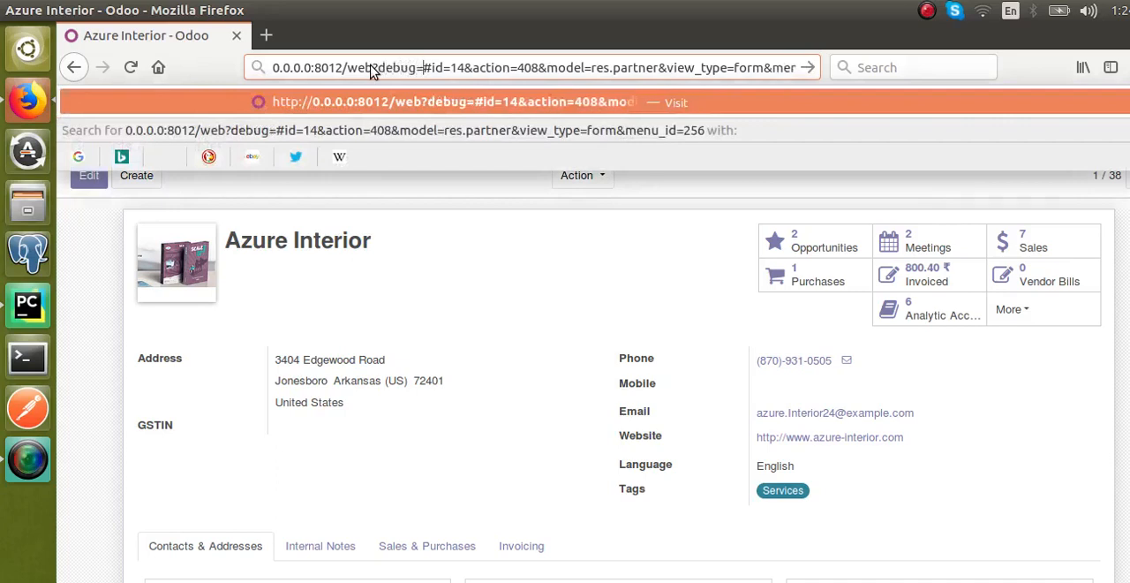
mouse_move(379, 72)
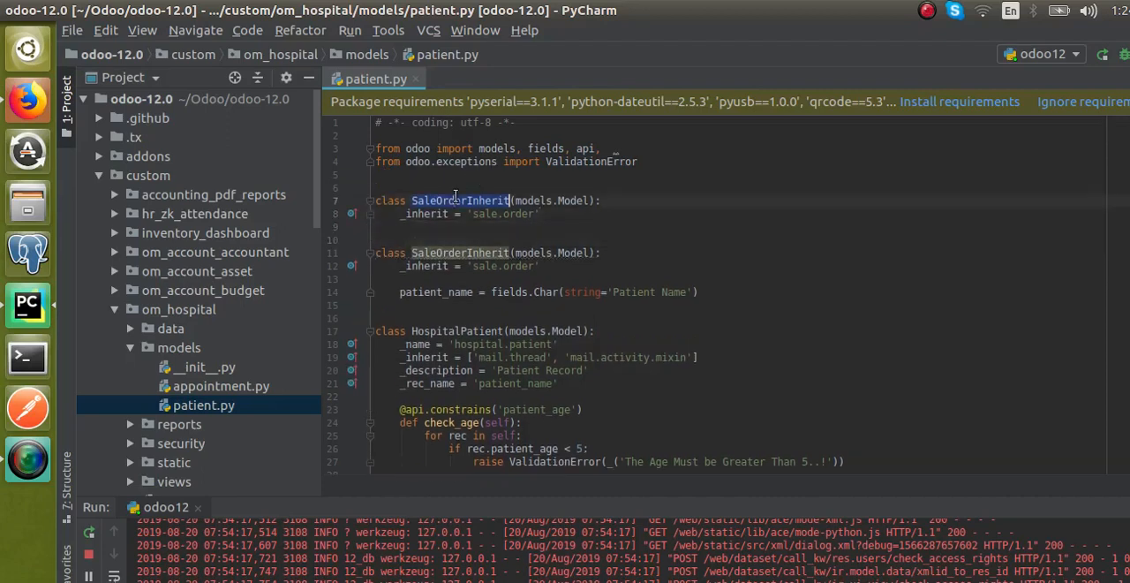
Rename the first SaleOrderInherit class to ResPartner and set _inherit to 'res.partner'
type("ResPartn")
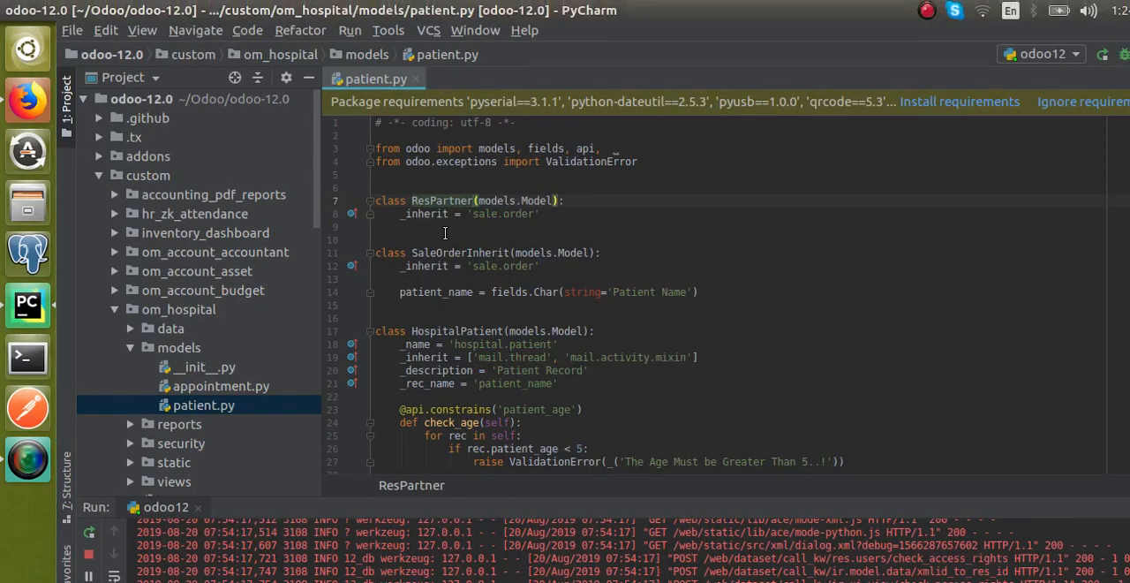
double_click(504, 213)
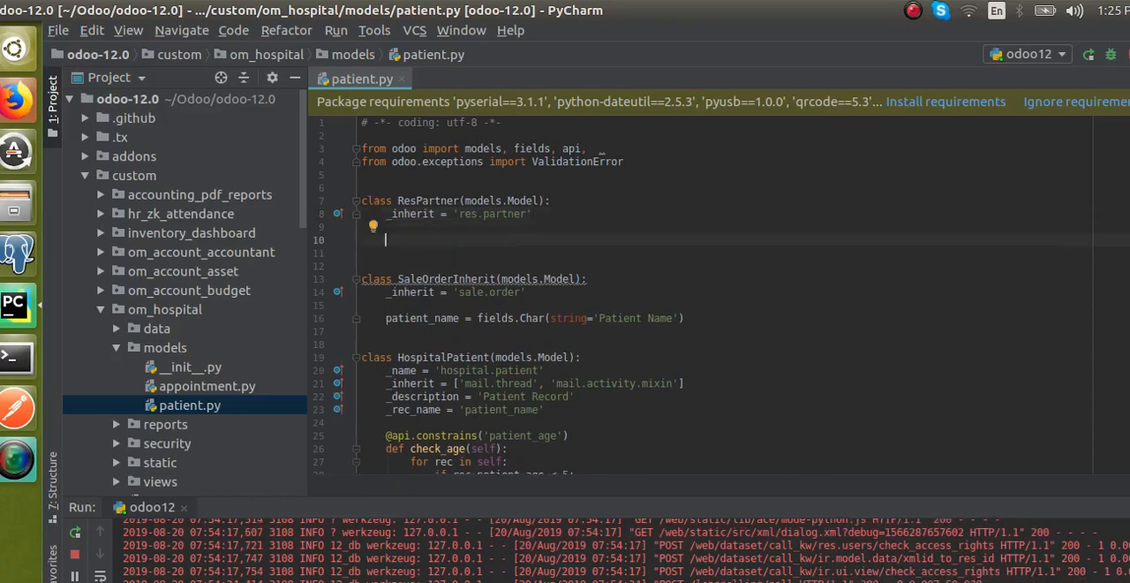
type("@api")
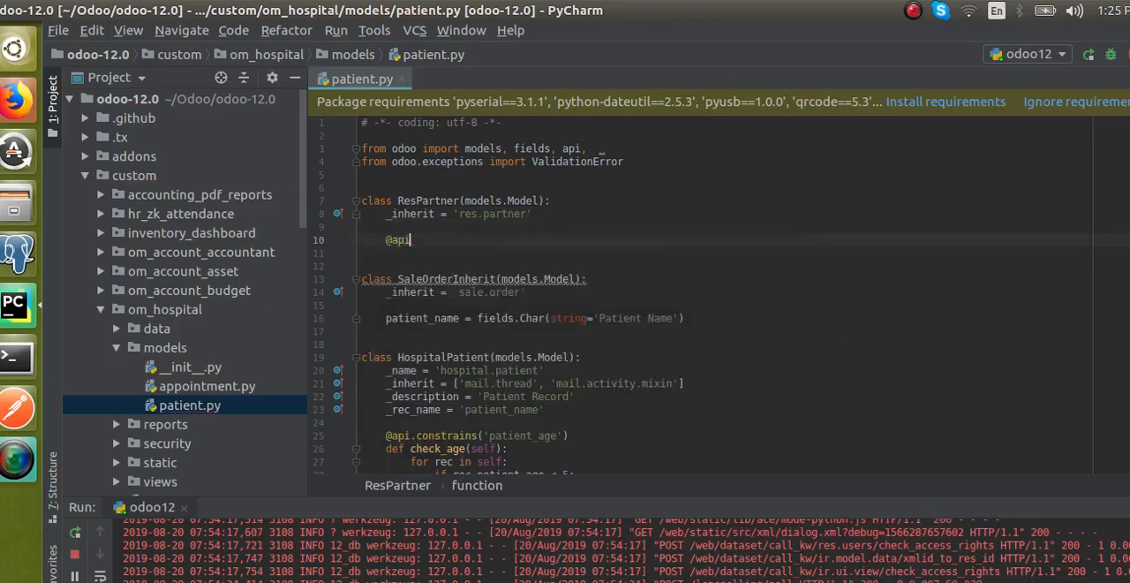
type(".model")
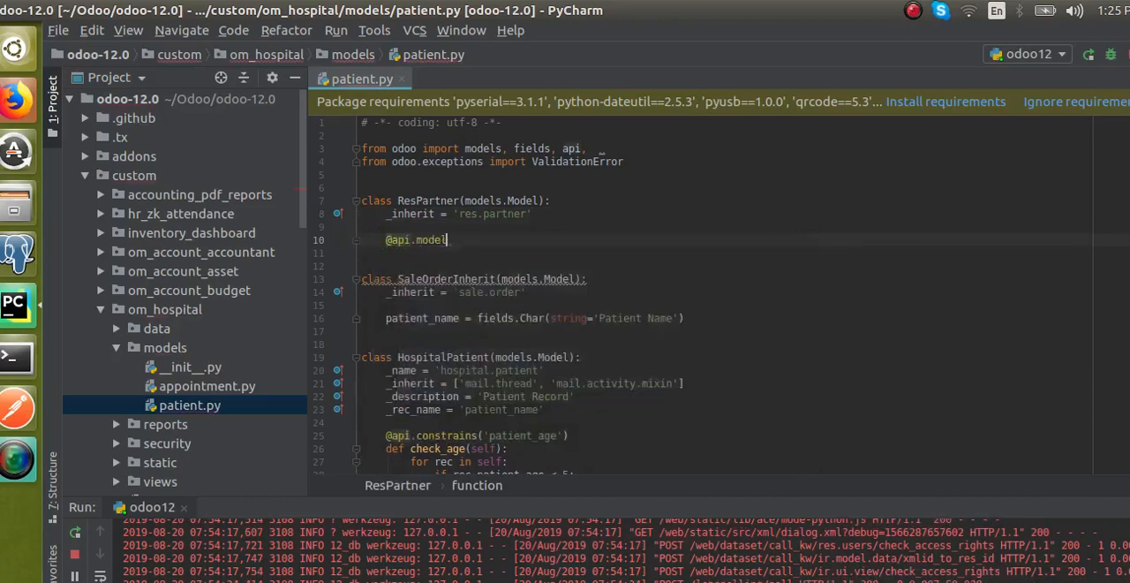
type("def create(self, vals_list):")
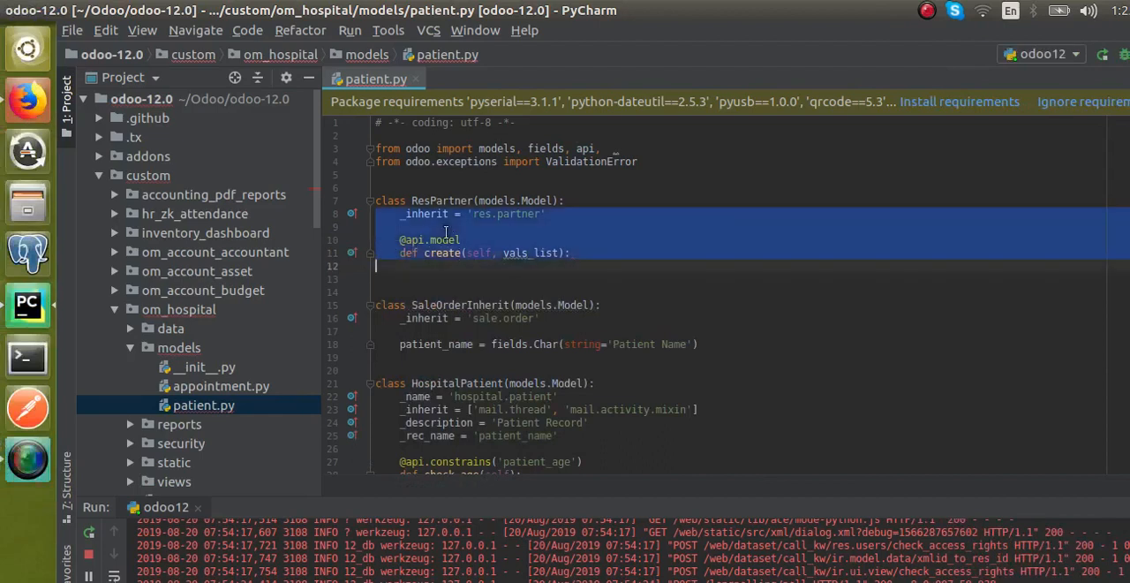
Write the body: res = super(ResPartner, self).create(vals_list), then return res
left_click(451, 252)
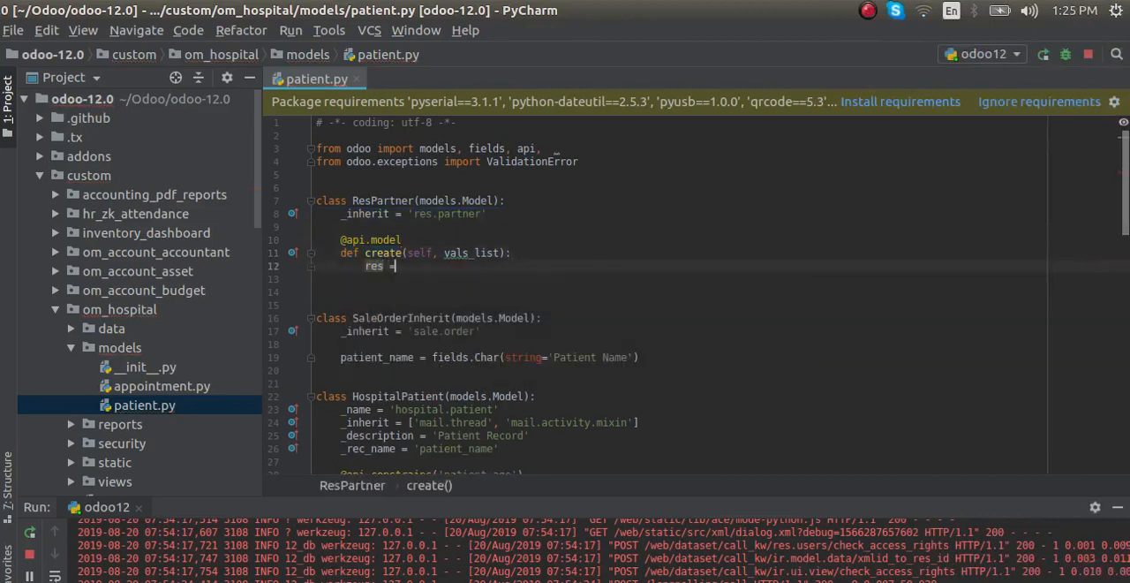
type("super")
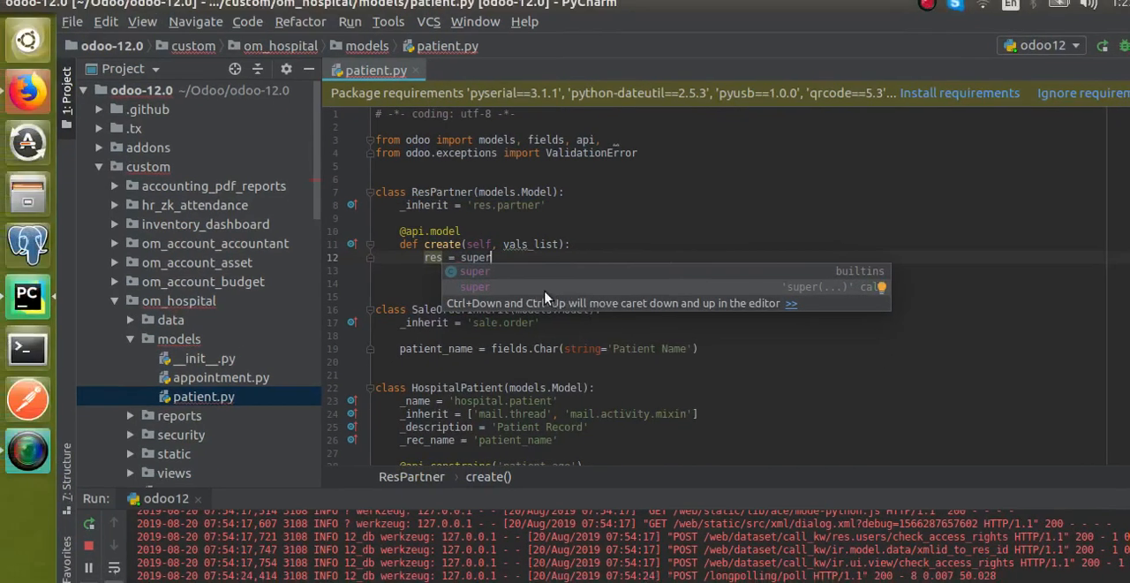
key("Tab")
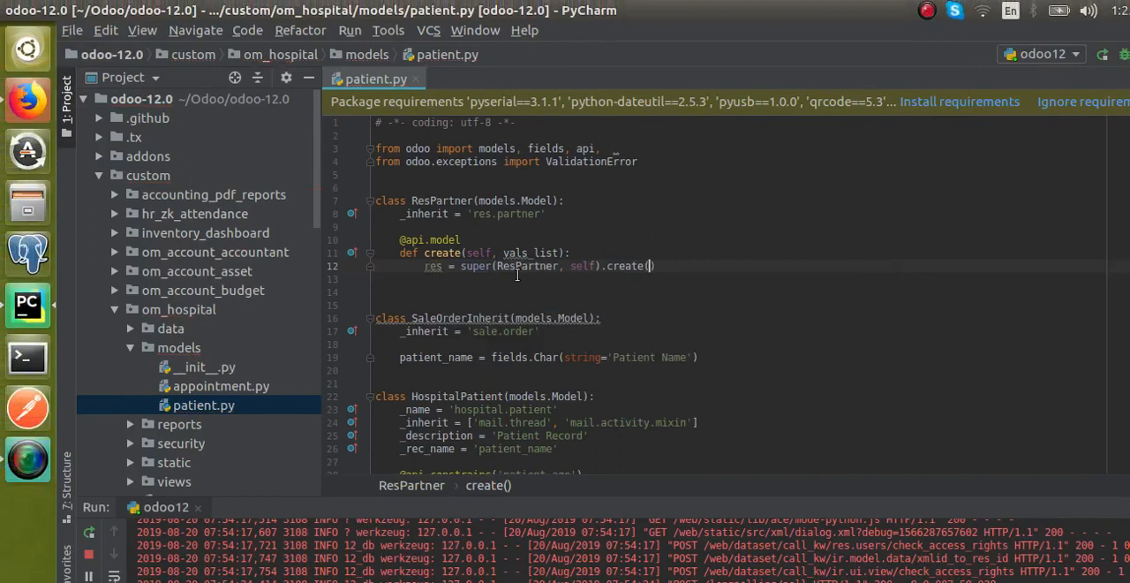
double_click(477, 266)
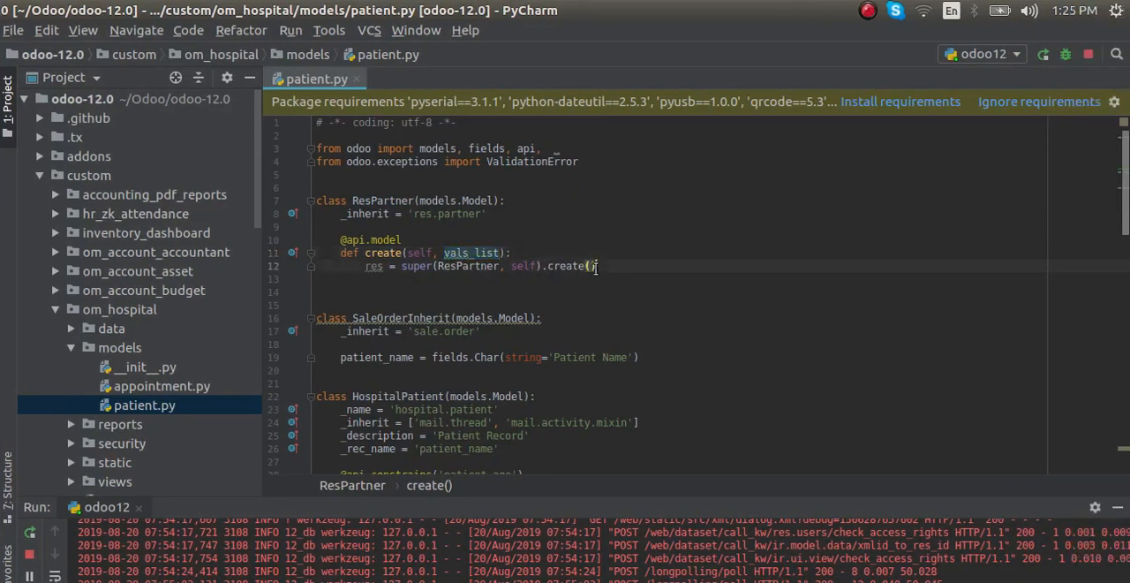
type("vals_list")
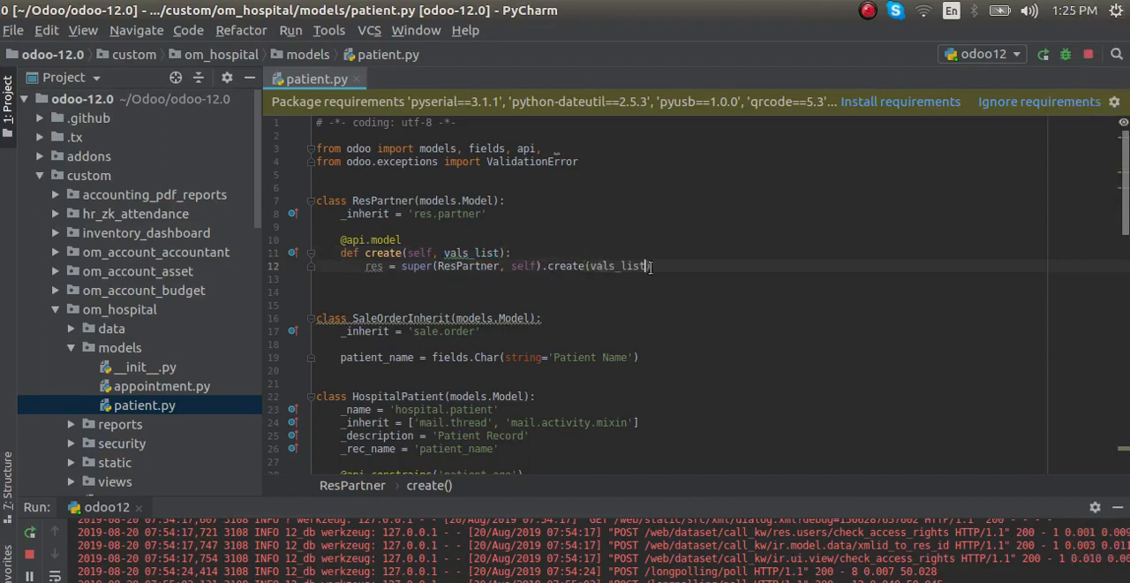
type("return res")
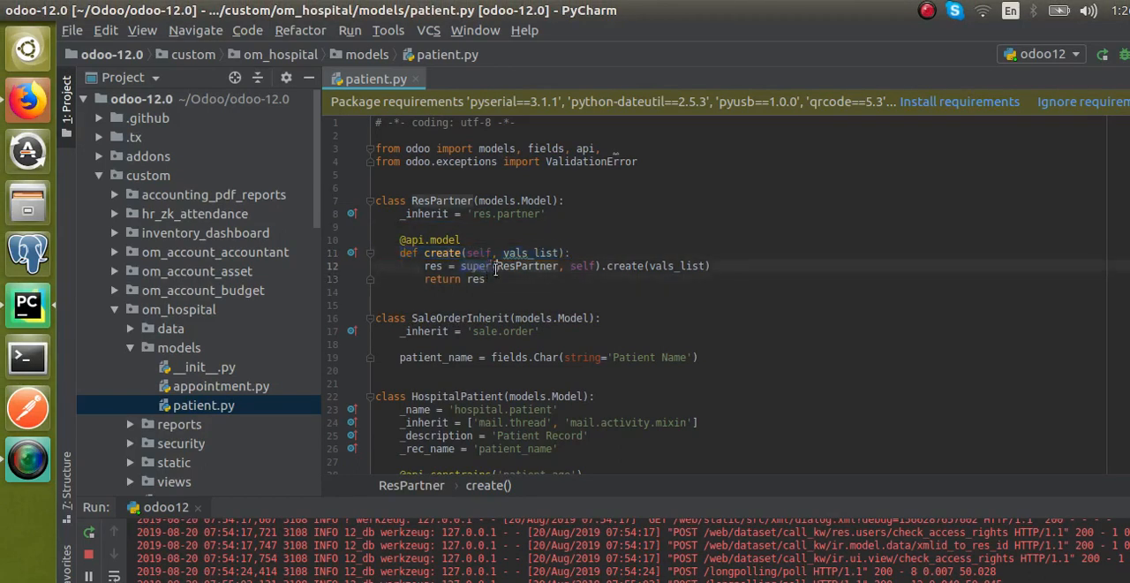
Rename the class to ResPartners, add print("yes working") in create, and rerun Odoo
double_click(527, 266)
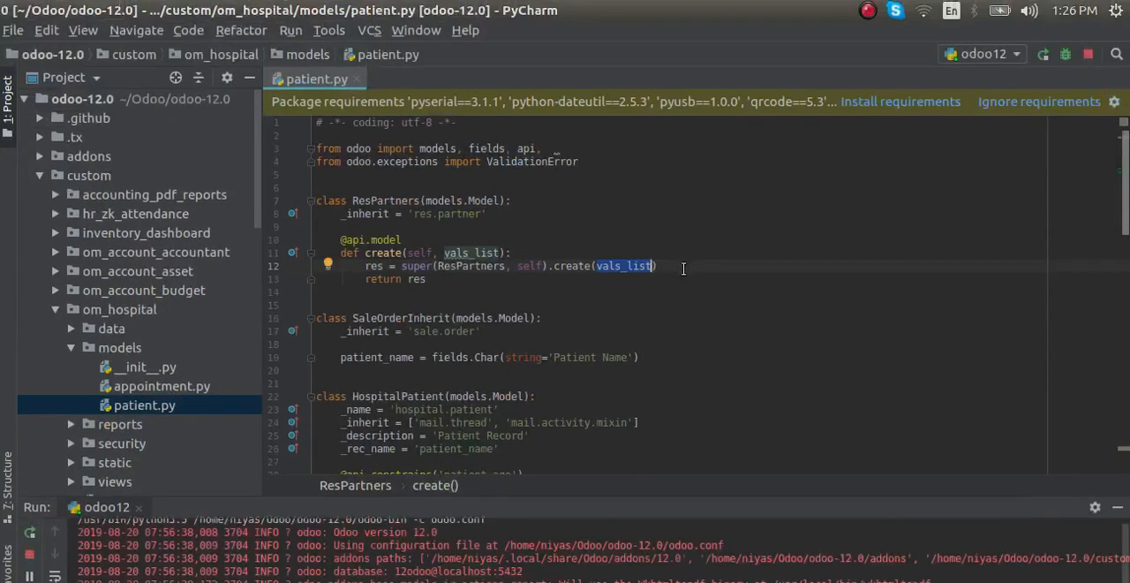
left_click(658, 266)
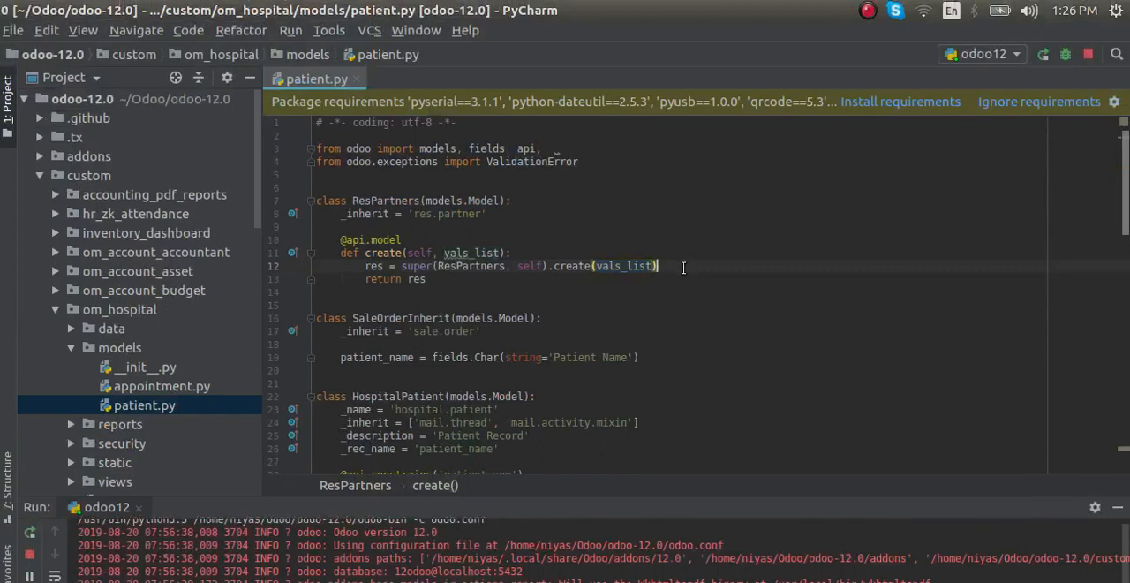
type("print()")
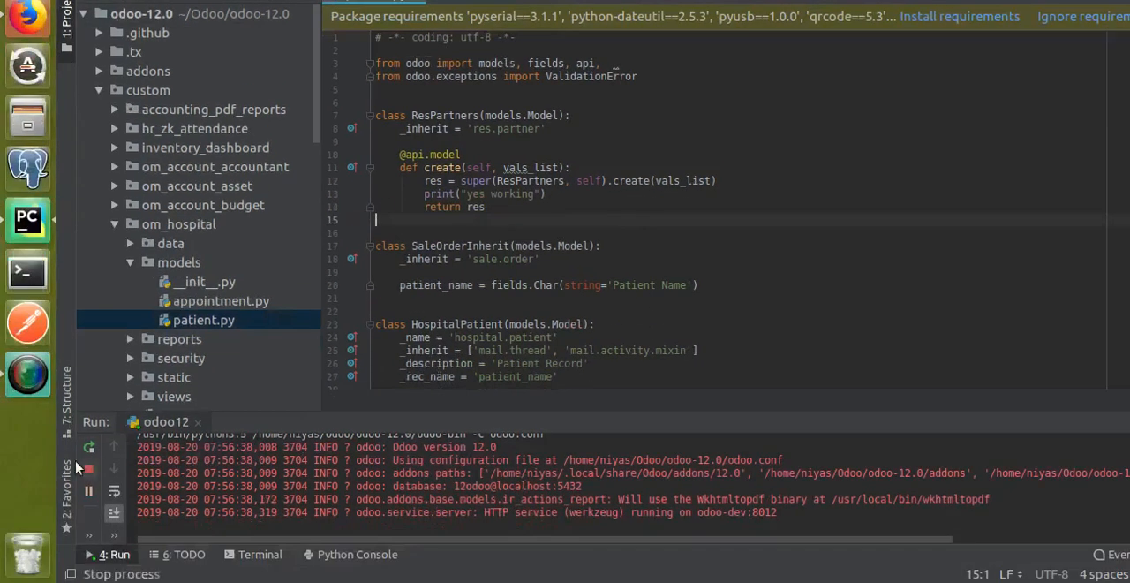
left_click(350, 29)
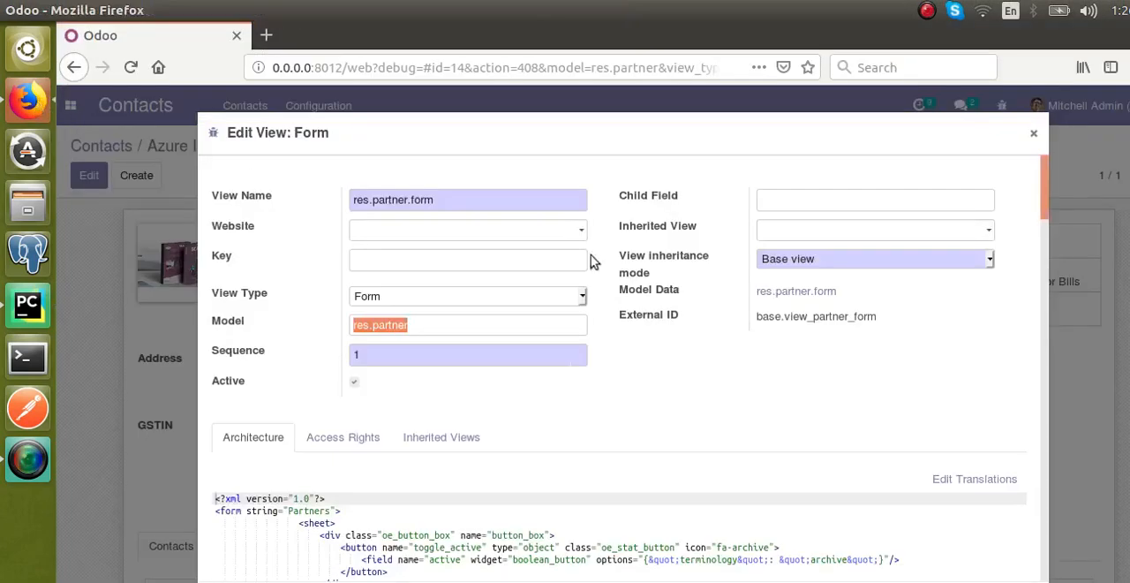
Close the Edit View: Form dialog in Odoo
left_click(1033, 132)
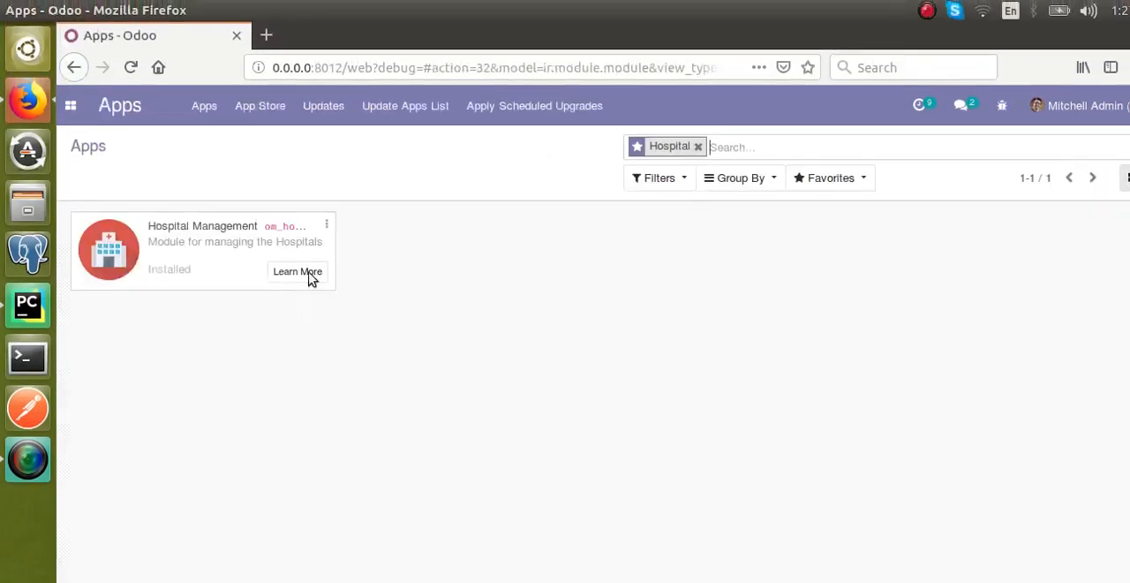
mouse_move(345, 298)
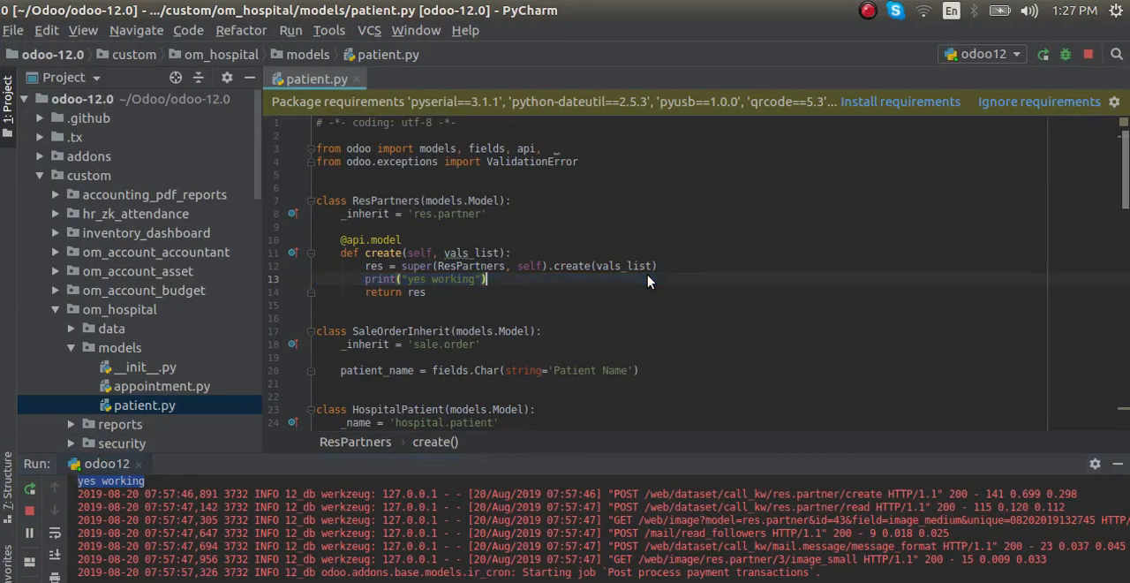
Add '# do the custom coding here' below the print and rerun the Odoo server
type("#")
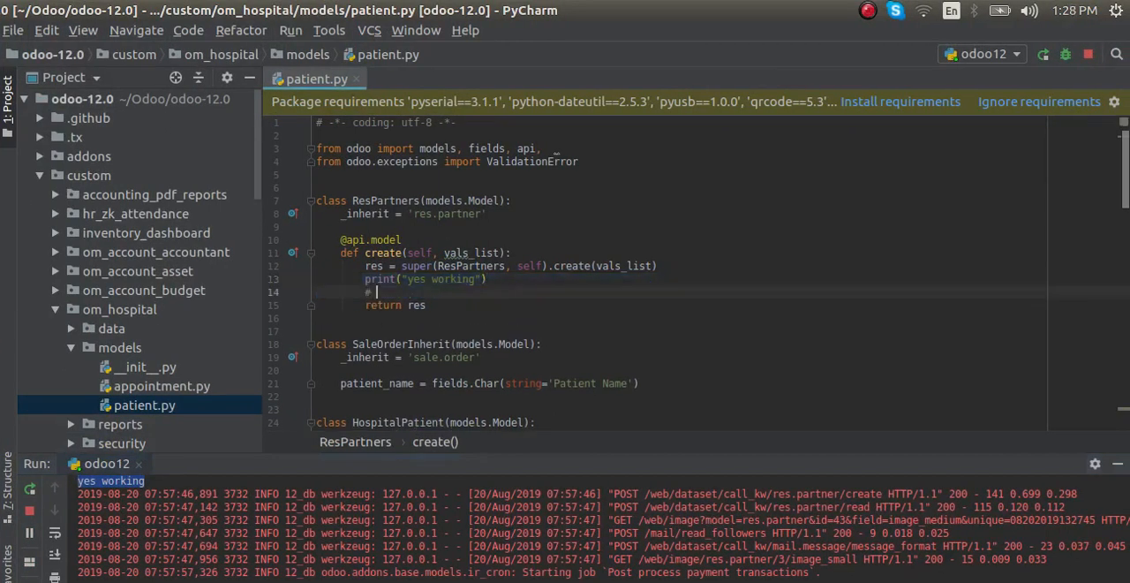
type("do the custom coding here")
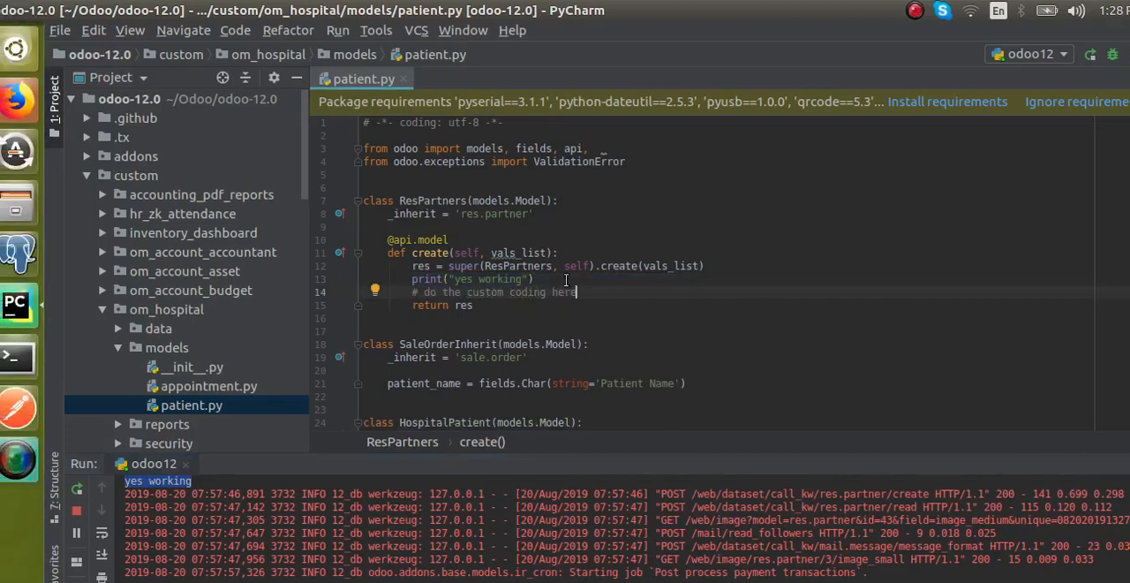
left_click(534, 278)
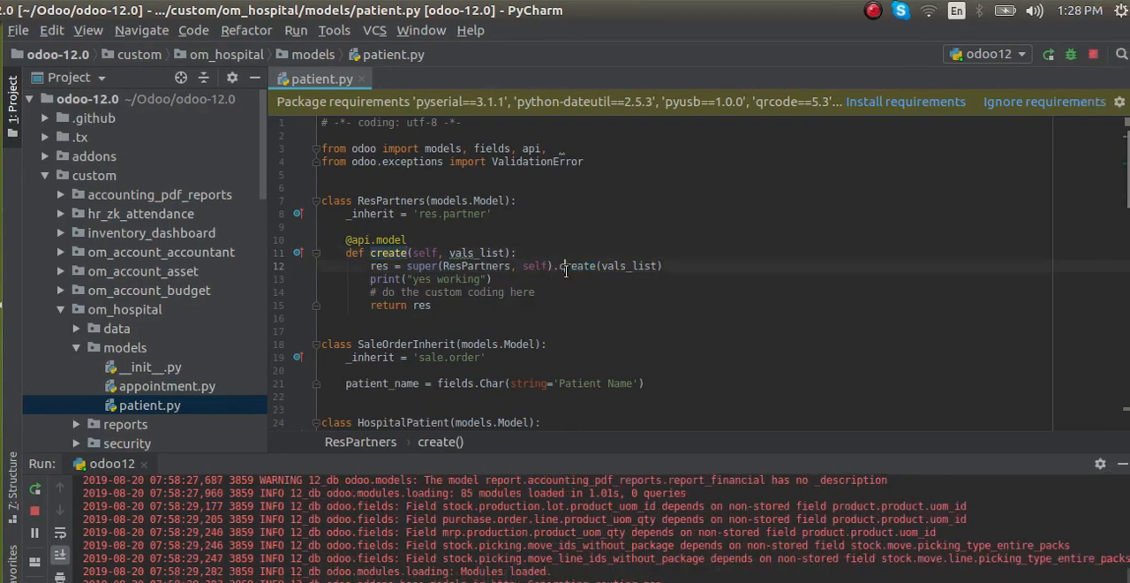
double_click(530, 253)
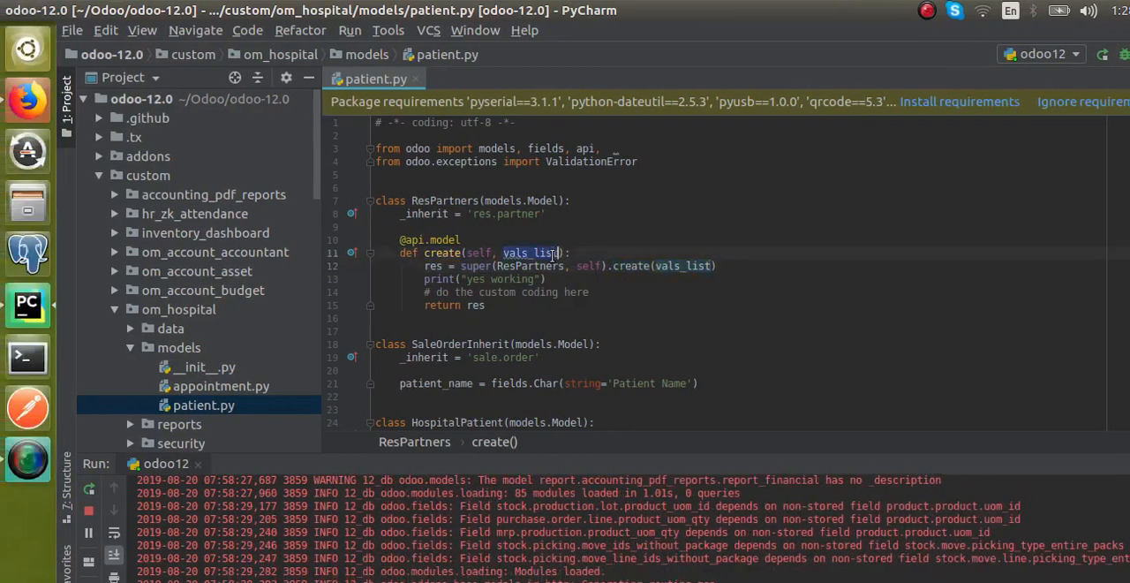